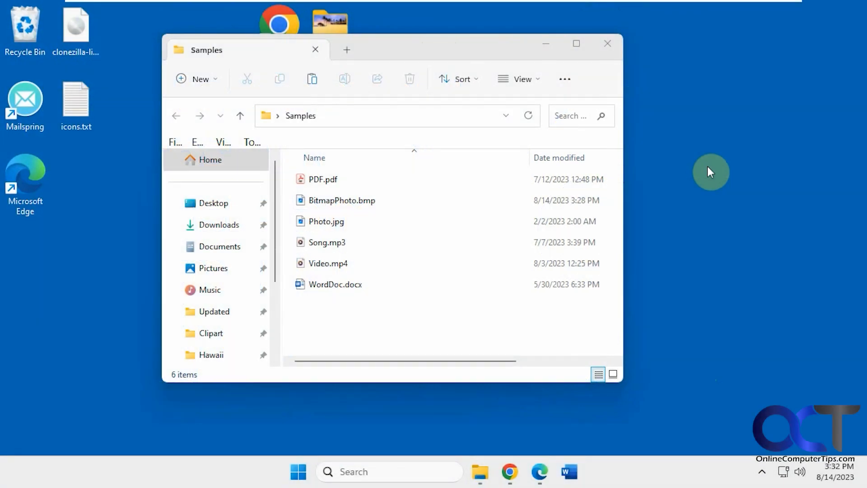
mouse_move(663, 236)
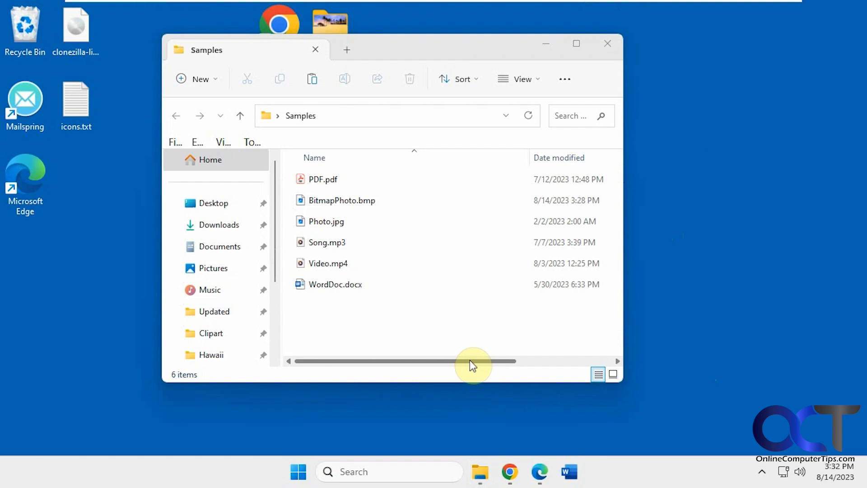
Convert WordDoc.docx to WordDoc.pdf via File Converter and view the new PDF in a reader
click(334, 284)
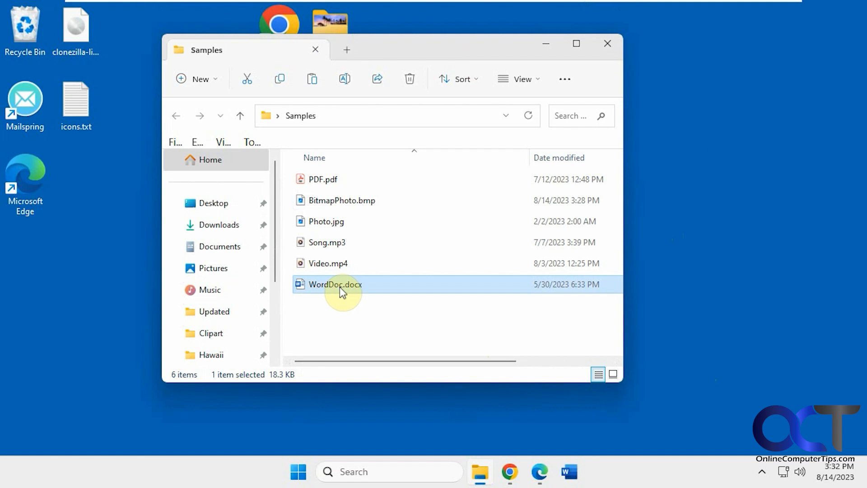
right_click(334, 283)
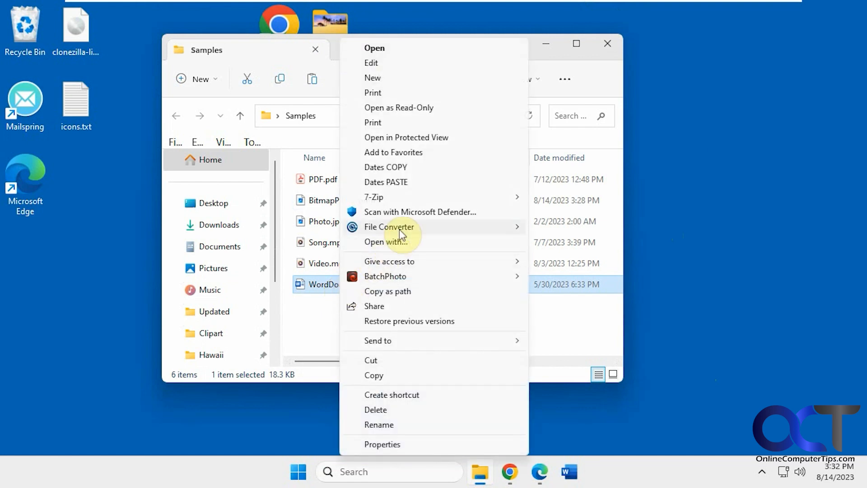
mouse_move(492, 230)
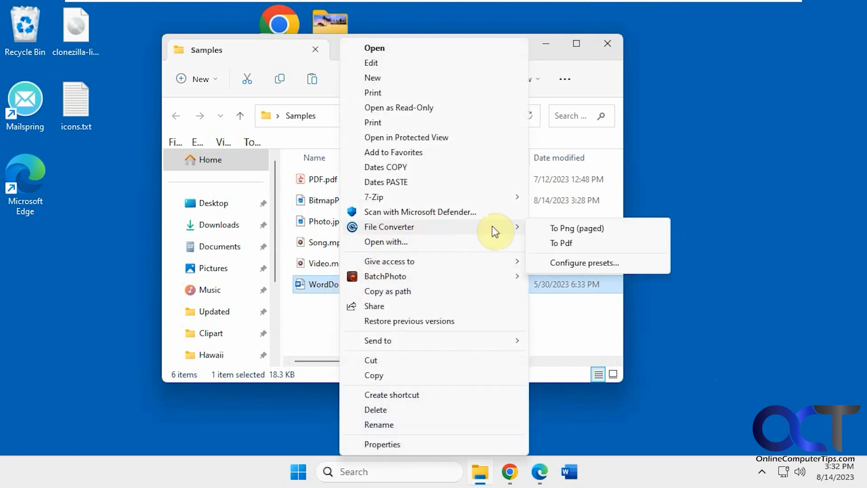
mouse_move(513, 229)
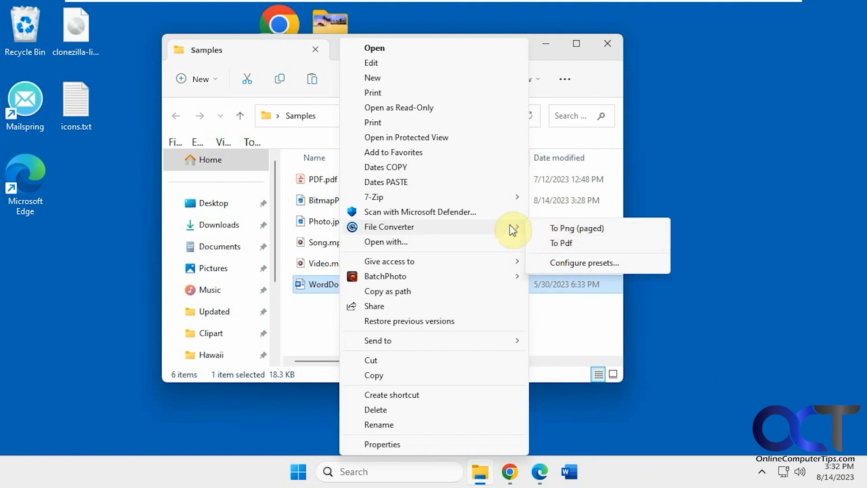
mouse_move(570, 245)
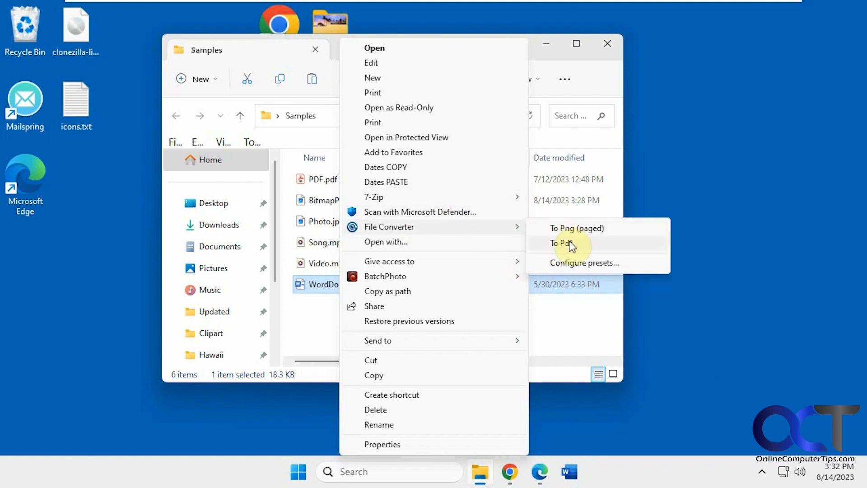
click(564, 243)
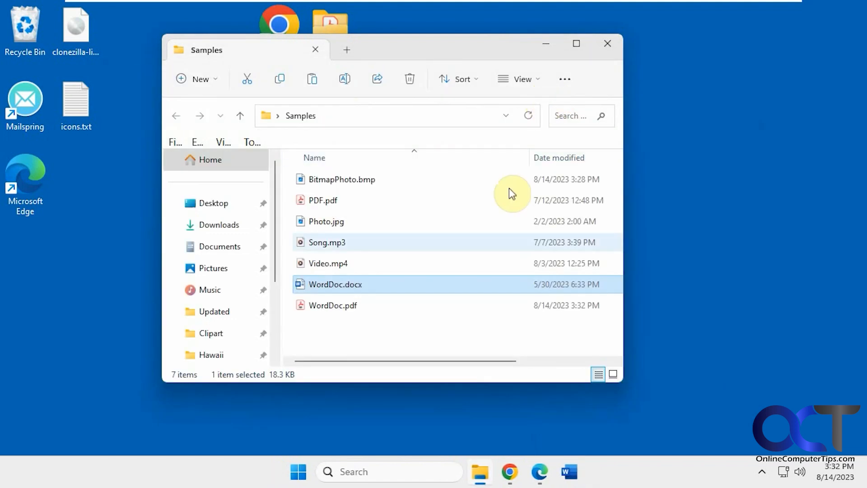
click(331, 305)
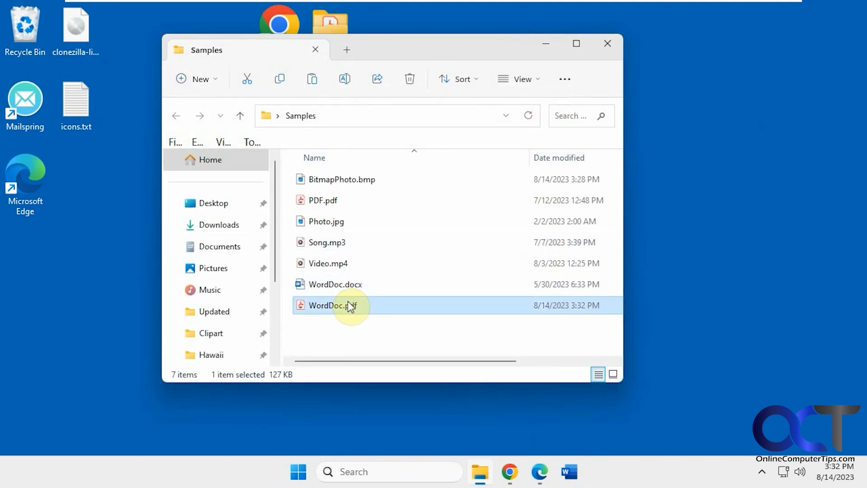
double_click(330, 305)
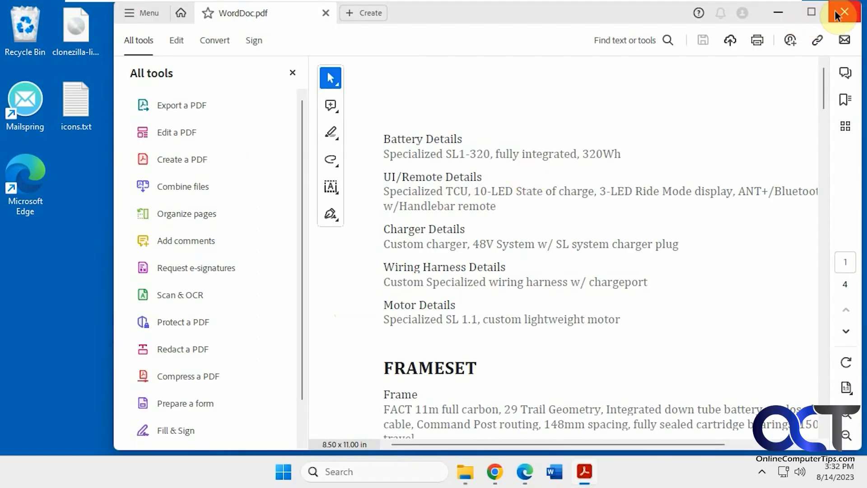
Close the PDF reader and check the conversion choices offered for Photo.jpg
click(843, 12)
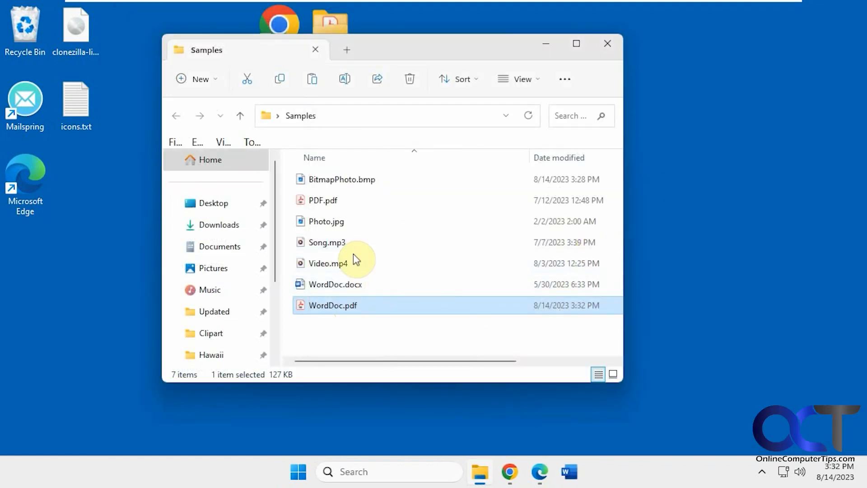
click(326, 222)
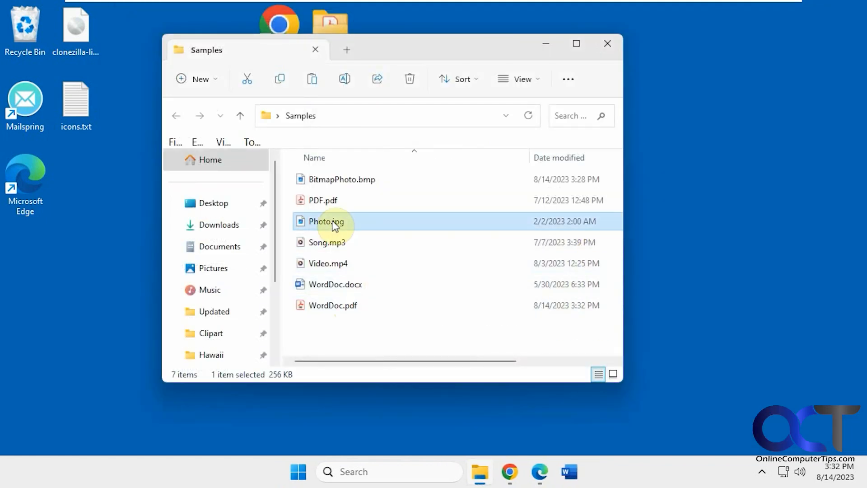
right_click(325, 221)
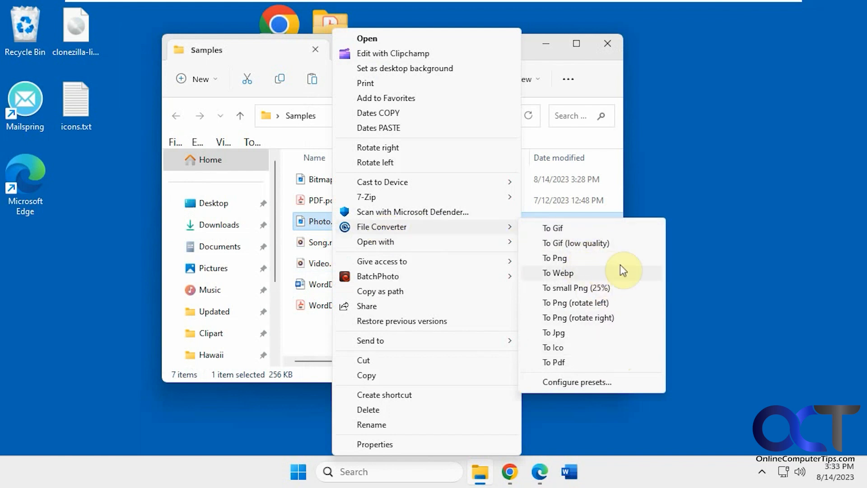
mouse_move(589, 344)
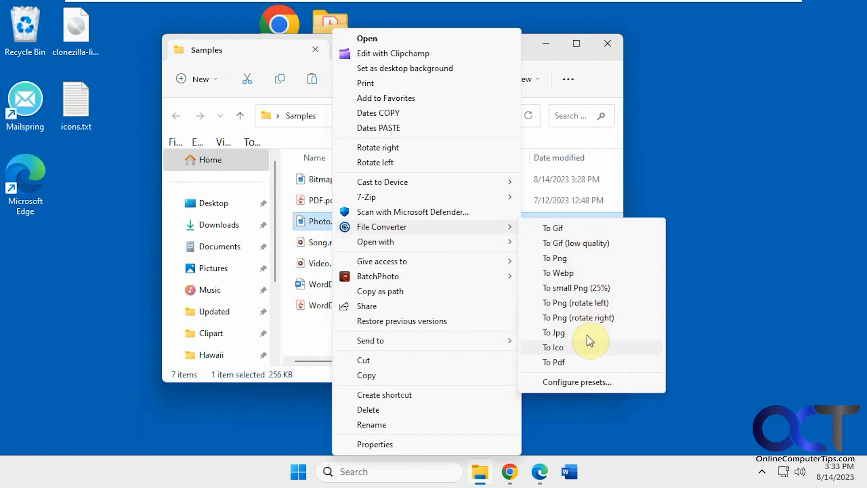
mouse_move(577, 364)
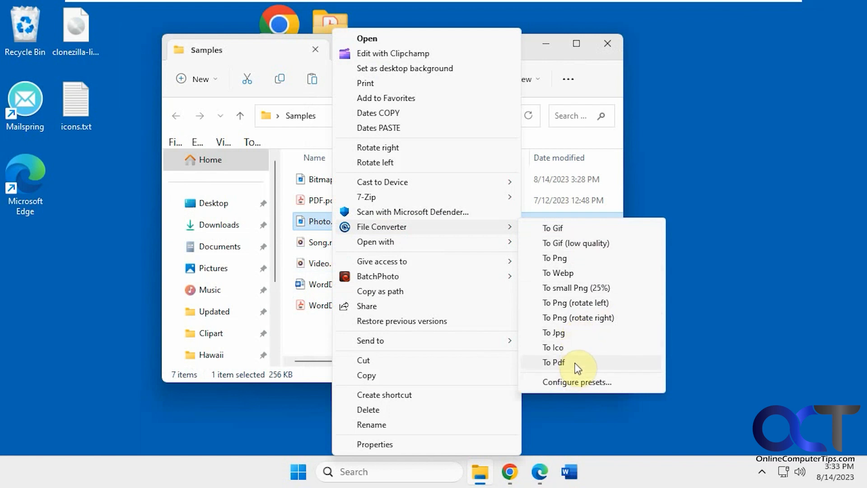
mouse_move(572, 338)
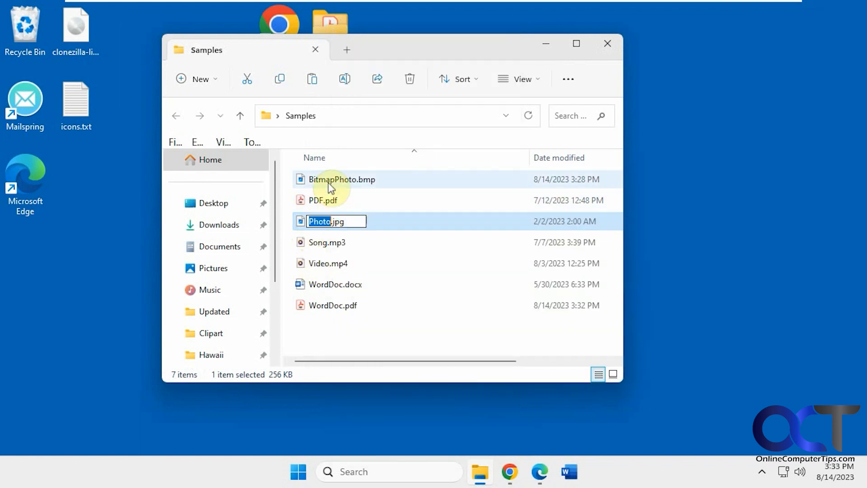
Convert BitmapPhoto.bmp to BitmapPhoto.jpg via File Converter and view the new image
right_click(328, 179)
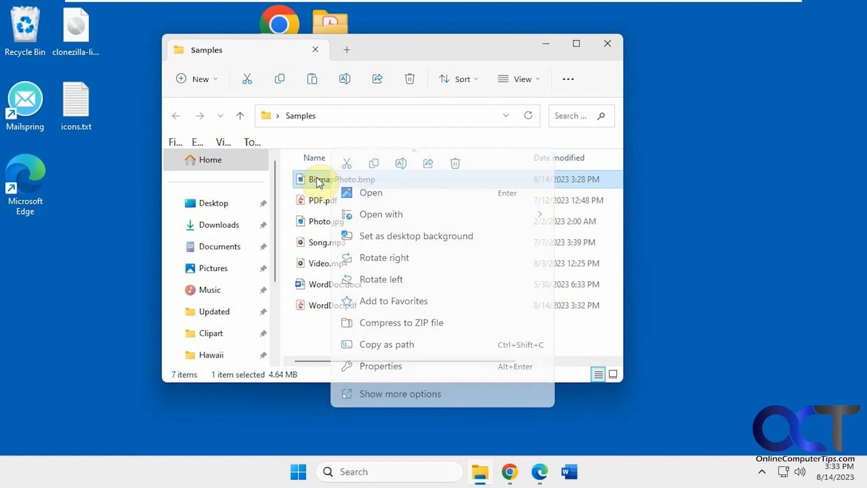
click(400, 393)
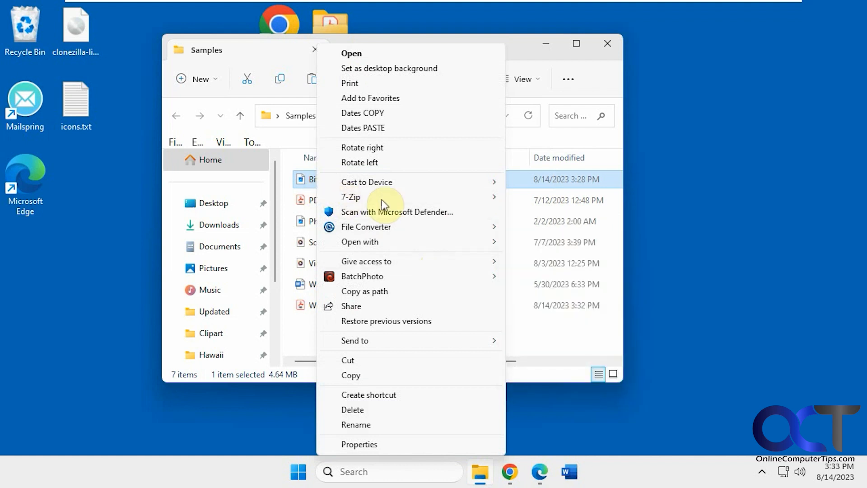
click(365, 226)
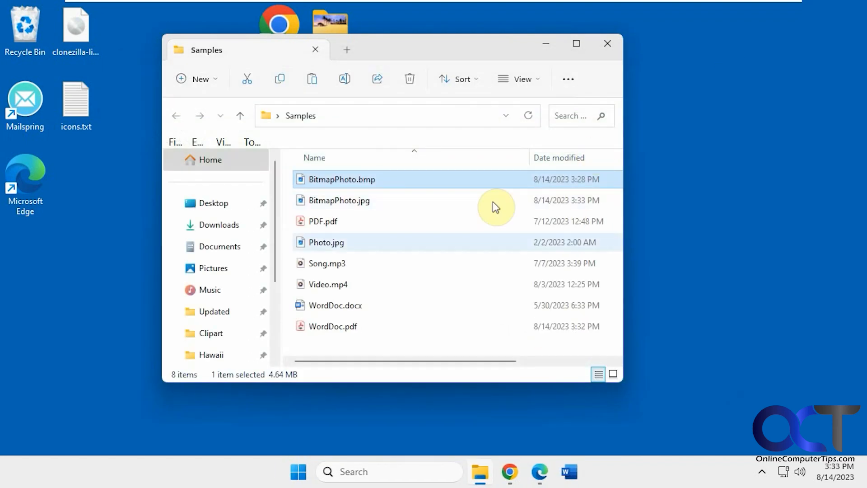
double_click(342, 180)
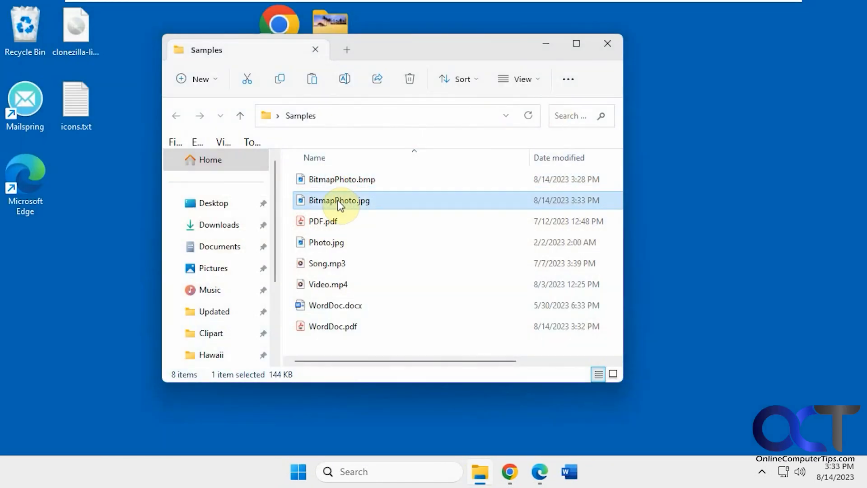
double_click(340, 201)
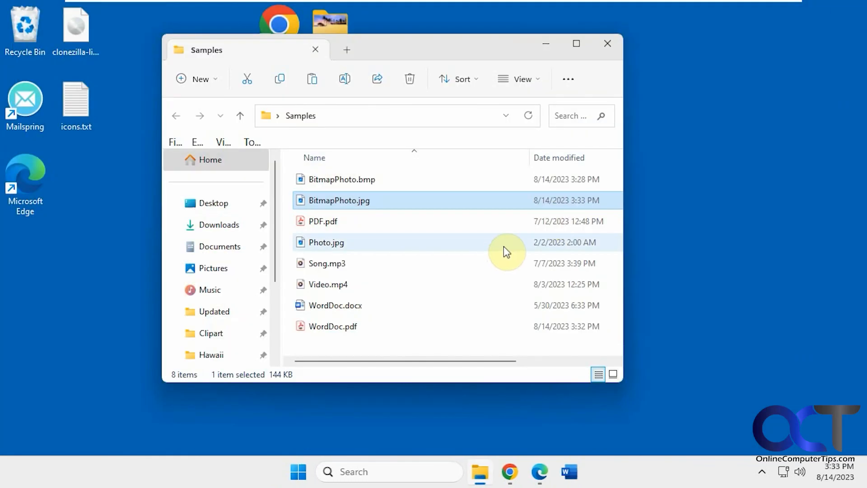
Check the conversion choices for PDF.pdf, then show Song.mp3's actions offering Ogg, Wav and Aac
right_click(322, 222)
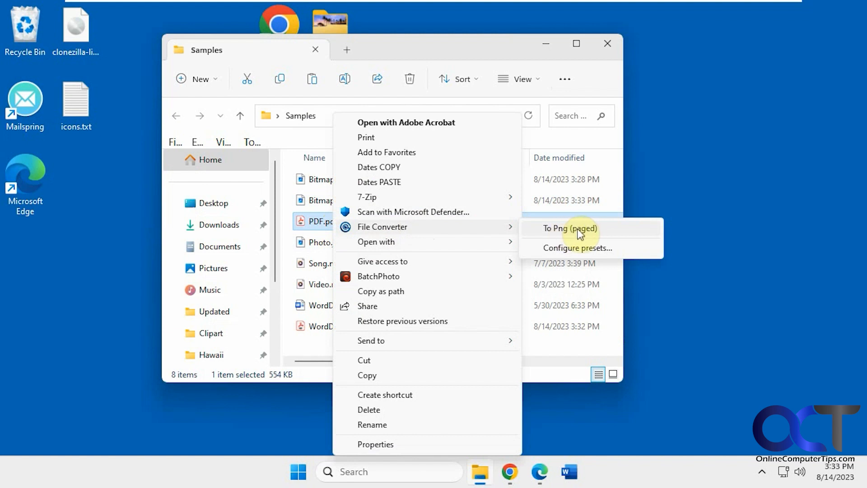
mouse_move(583, 237)
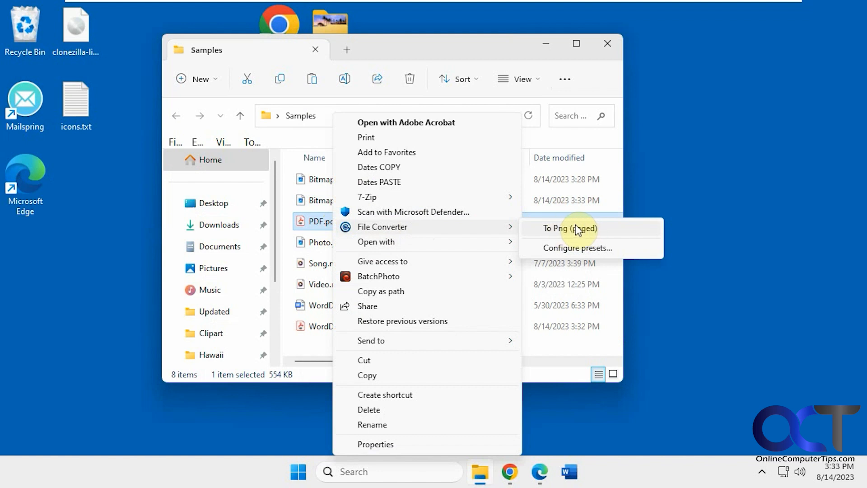
mouse_move(567, 230)
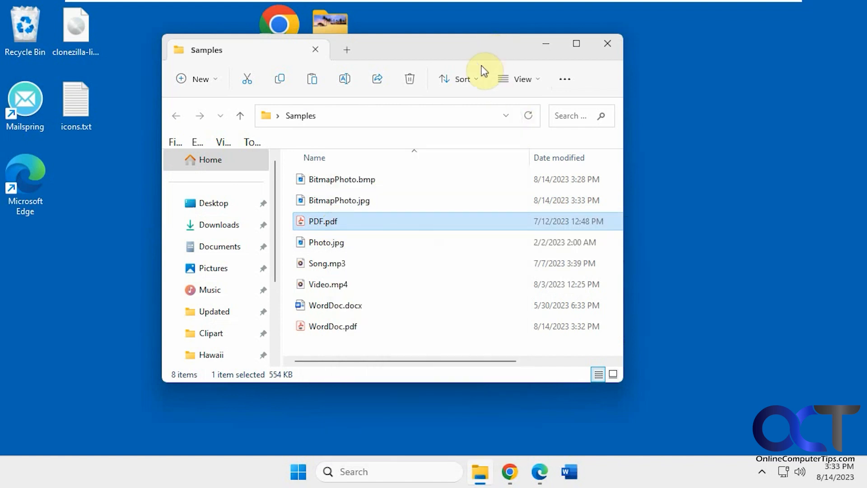
click(334, 262)
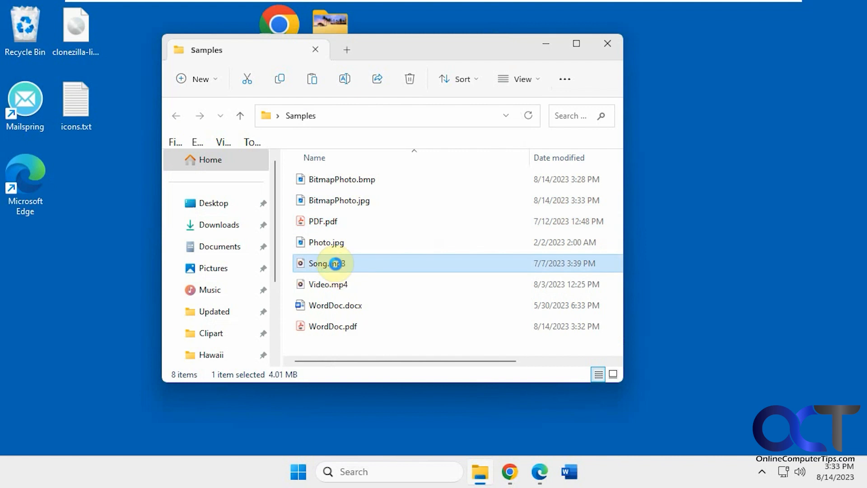
right_click(326, 262)
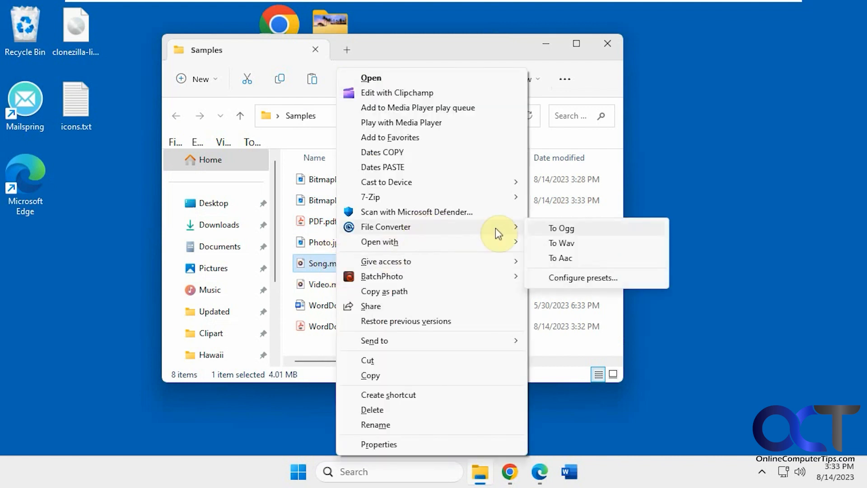
mouse_move(576, 242)
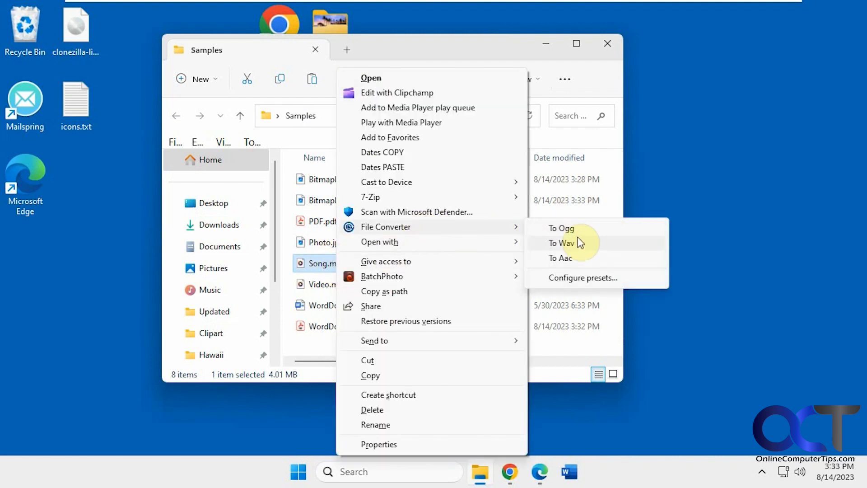
mouse_move(421, 269)
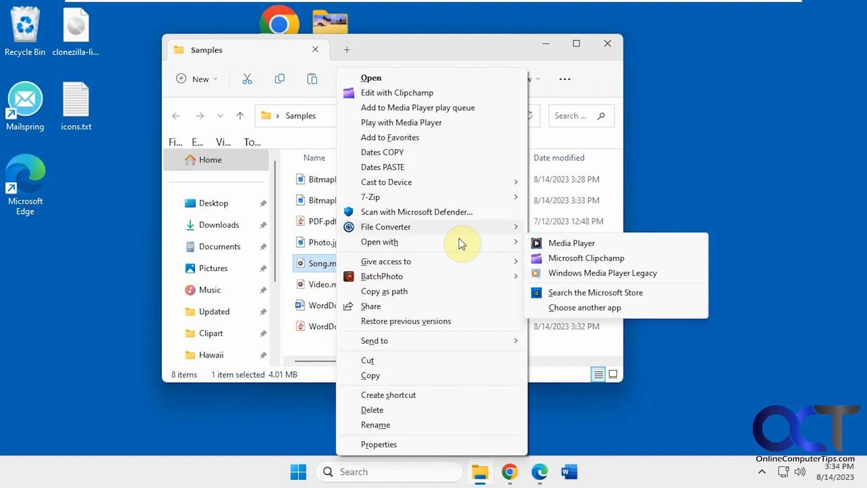
Review presets such as To Mp4 (low quality) and To Mp4 (rotate right) in Configure presets, then close it
key(Escape)
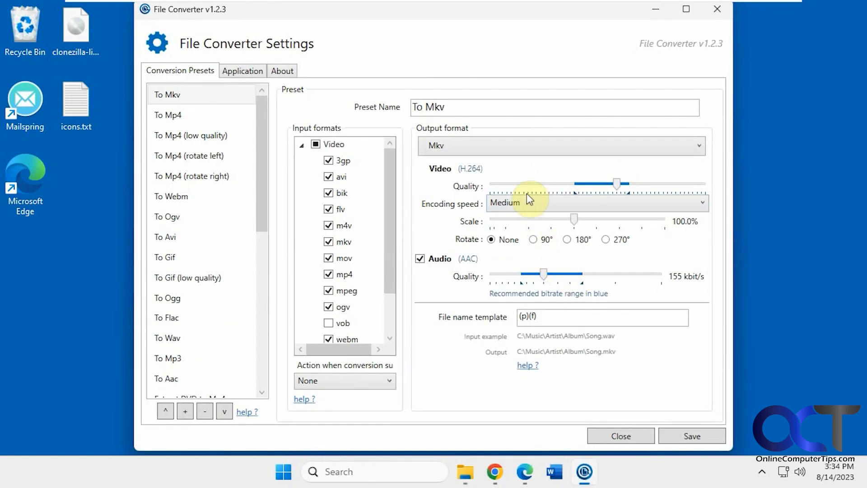
click(191, 135)
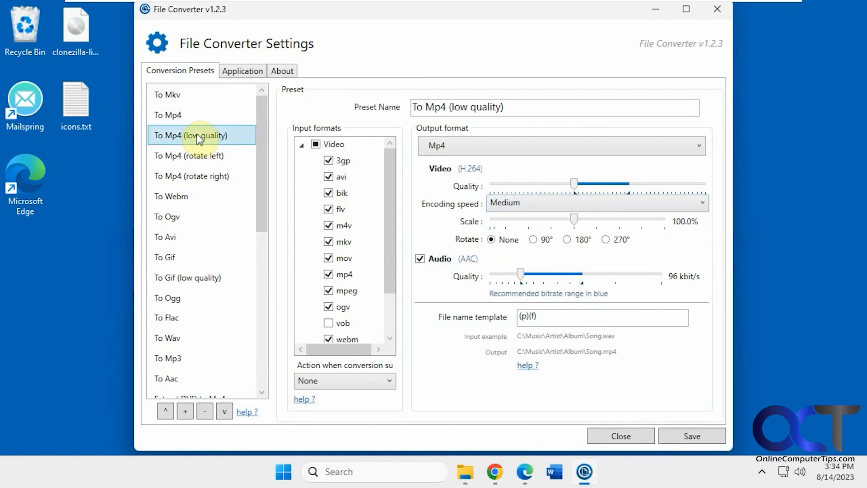
click(191, 176)
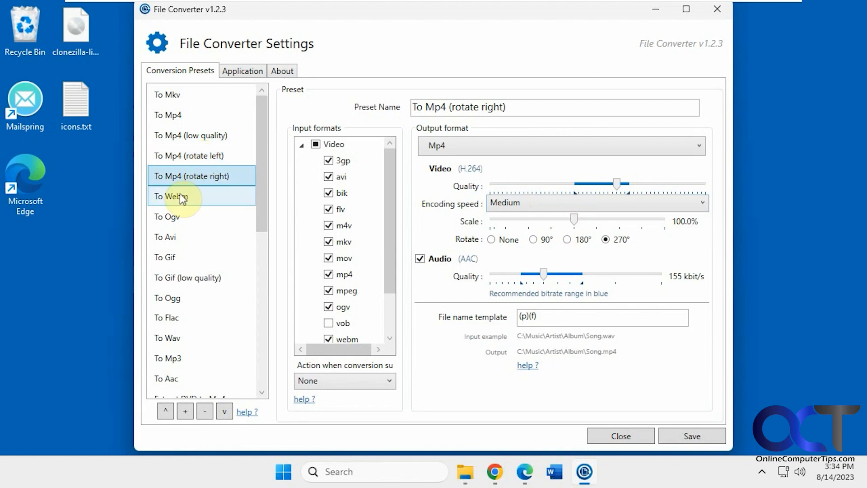
click(165, 258)
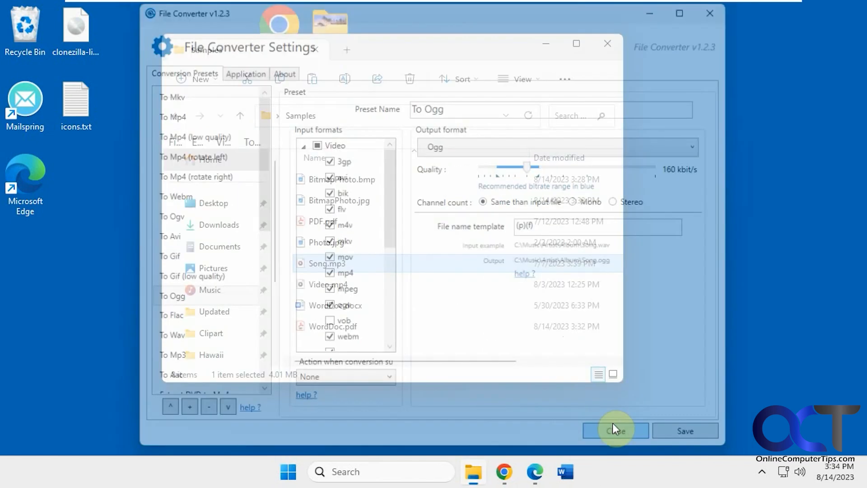
click(615, 430)
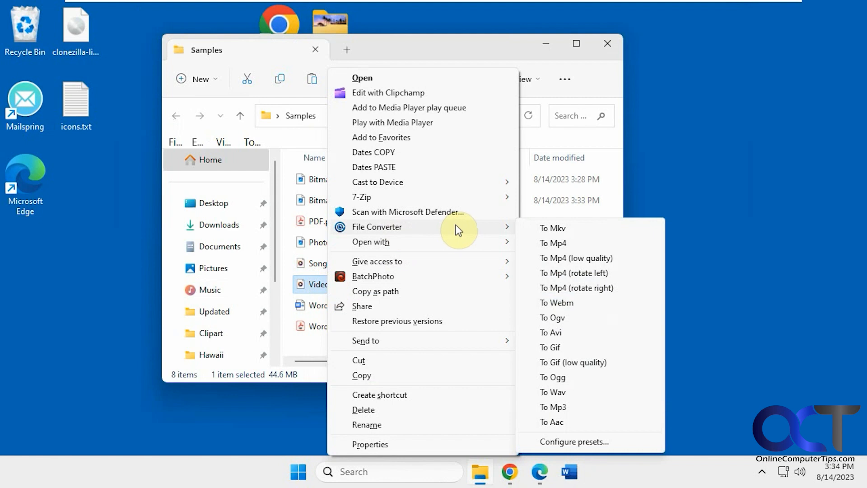
Convert Video.mp4 to Video.avi, test-play it in Media Player, then close the player
click(550, 332)
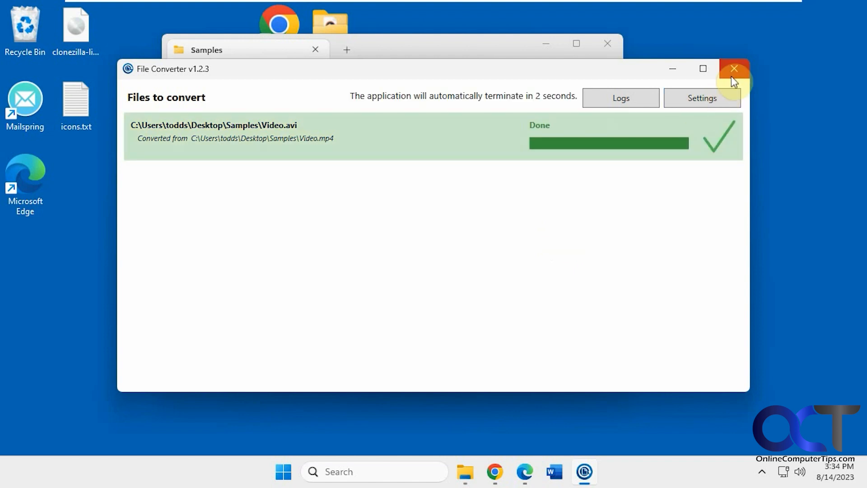
click(734, 69)
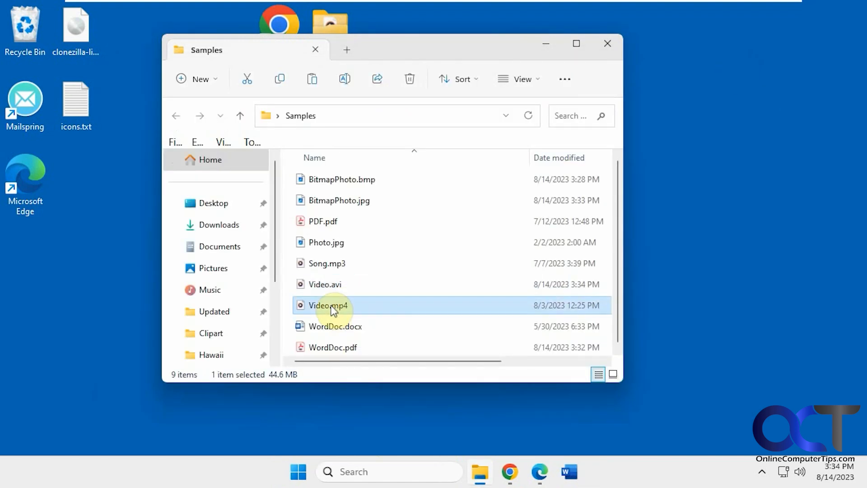
double_click(328, 305)
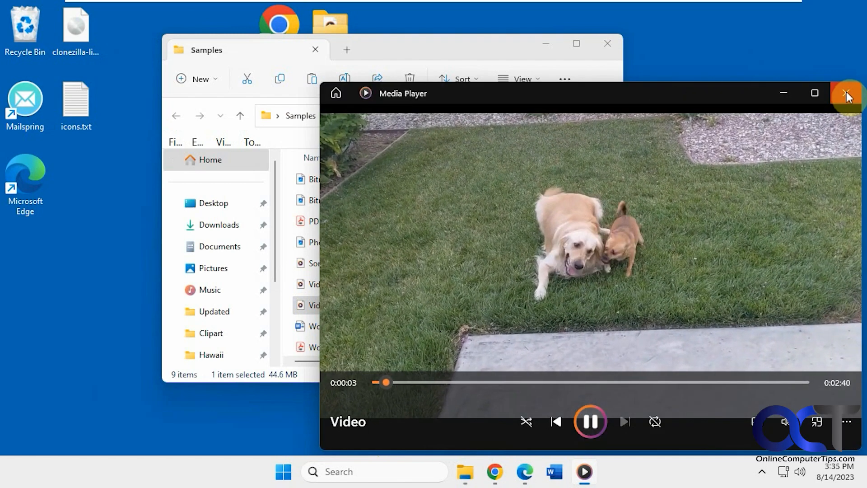
click(844, 93)
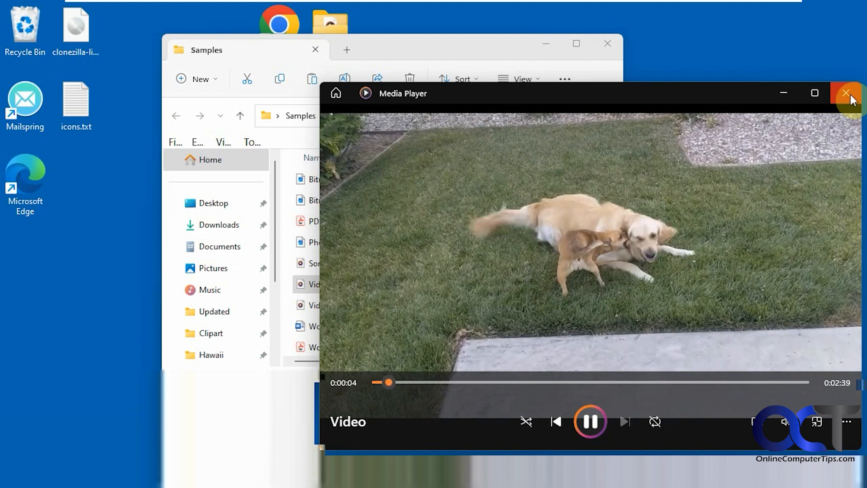
click(848, 93)
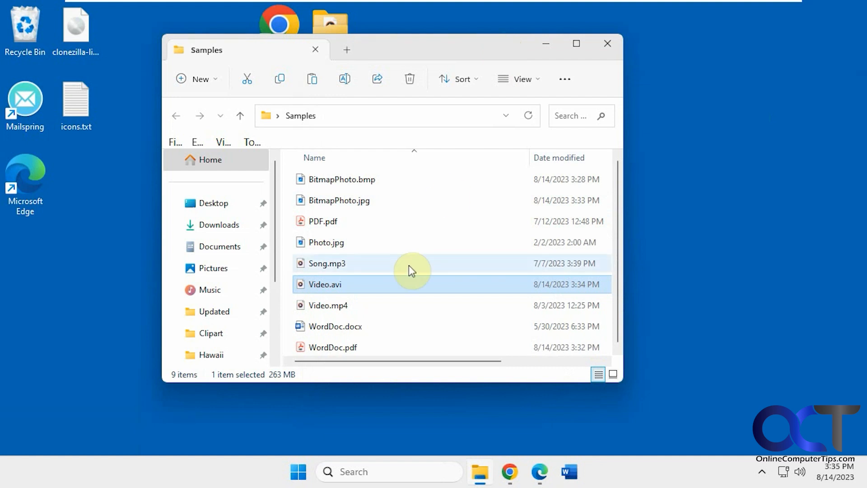
Show the full classic list of actions for Video.avi, including File Converter
right_click(325, 284)
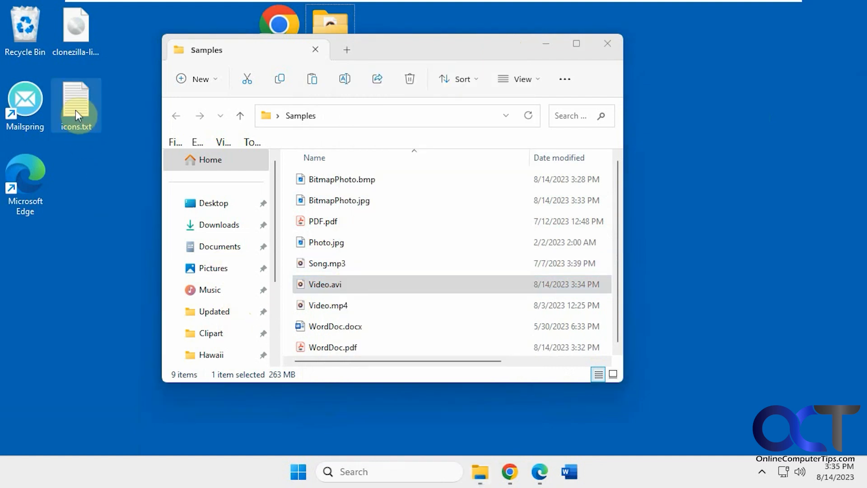
right_click(77, 113)
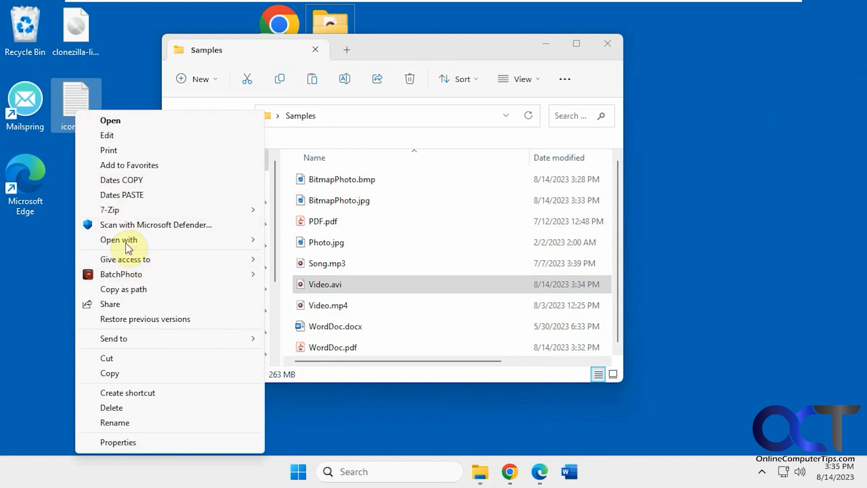
right_click(322, 284)
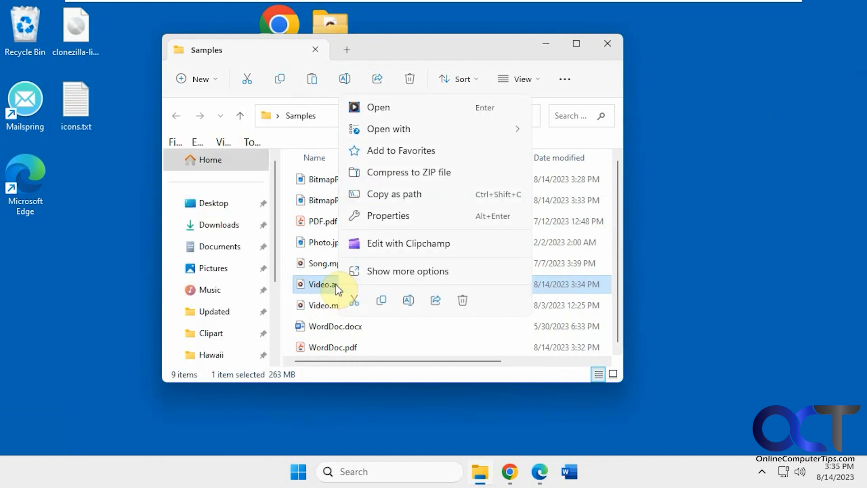
click(407, 271)
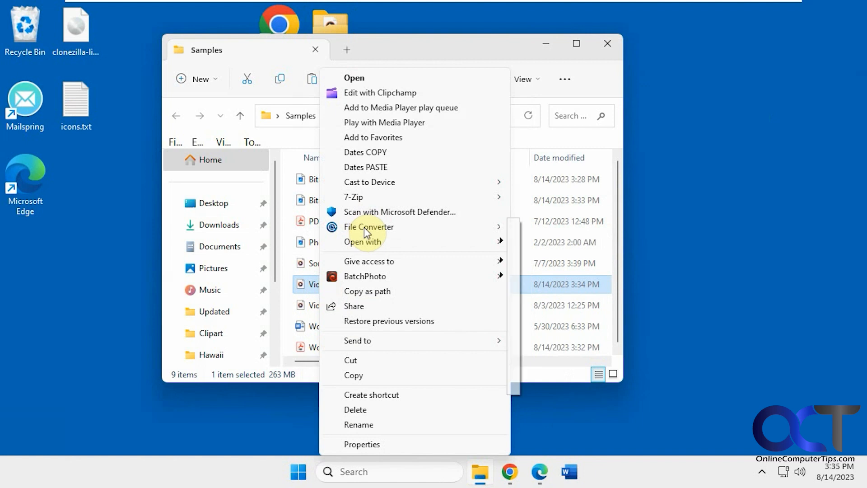